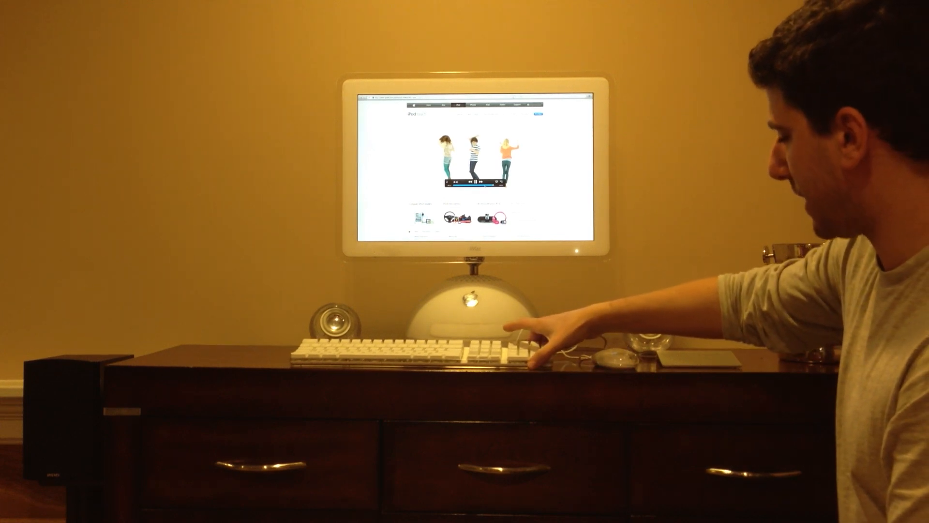
{"action": "mouse_move", "coordinate": [604, 332]}
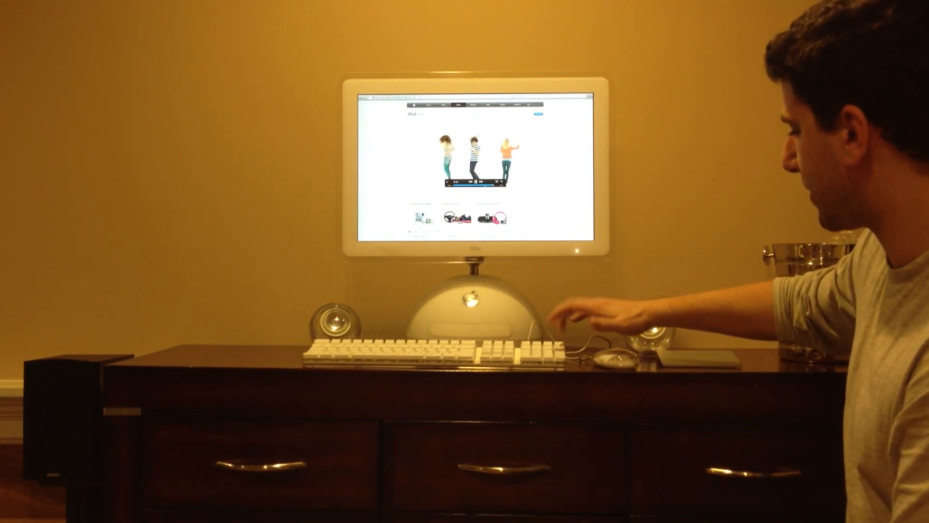